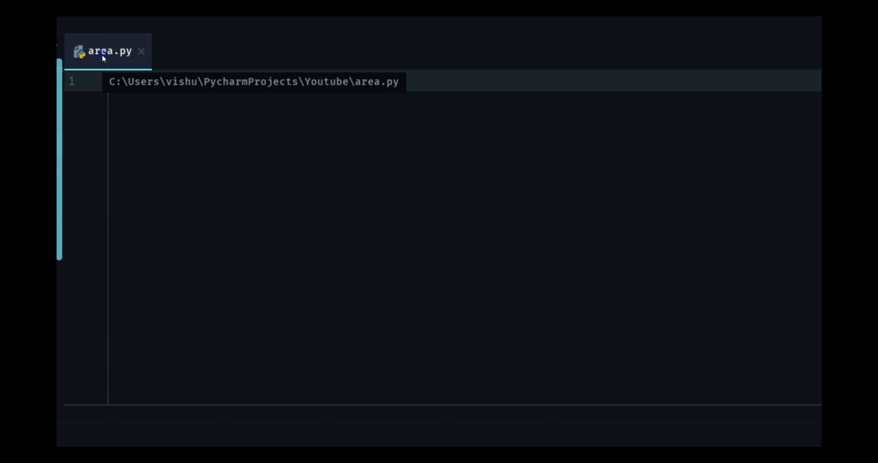
Step: Define circle(num) returning 3.14 * num * num in area.py
type("def")
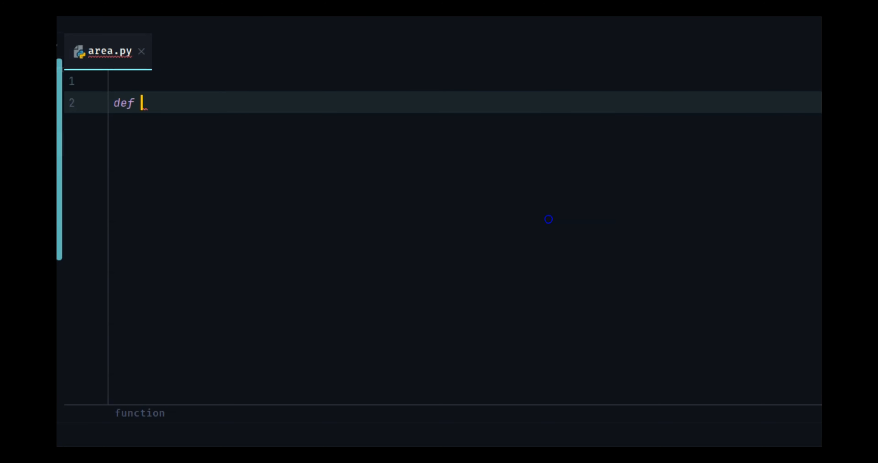
type("circle")
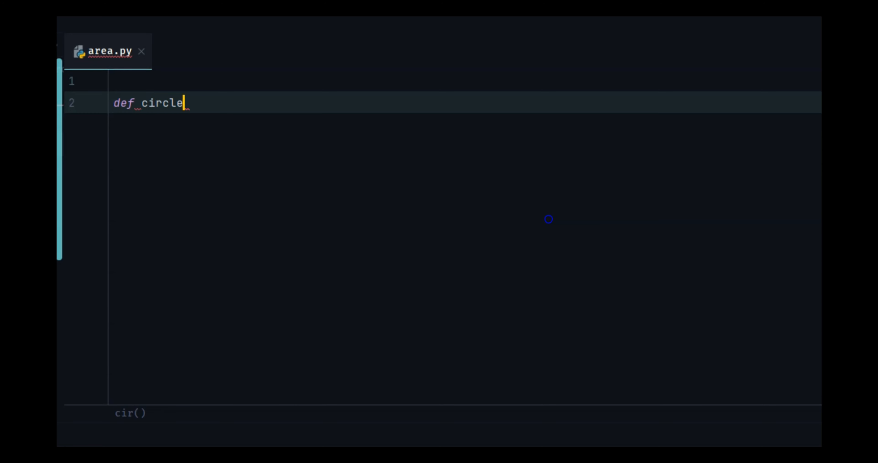
type("(num)")
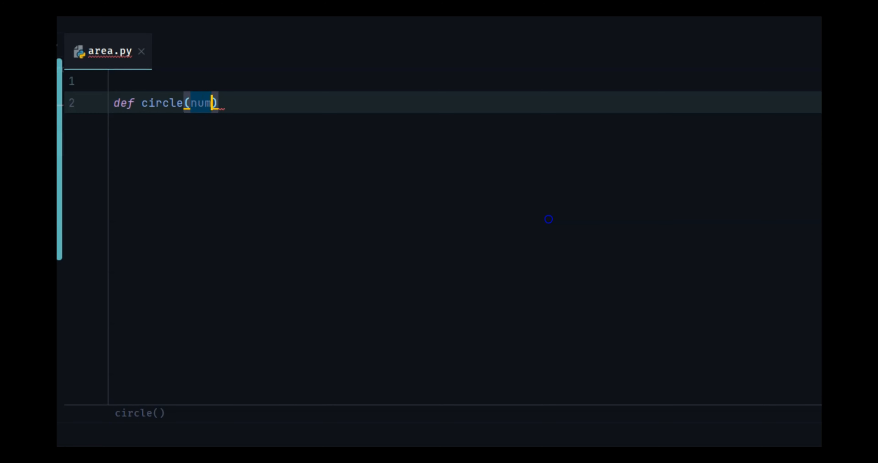
type(":")
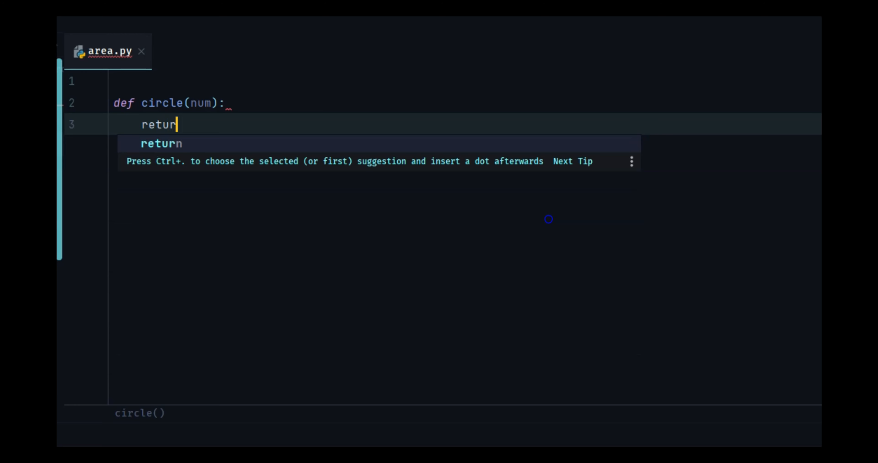
type("n")
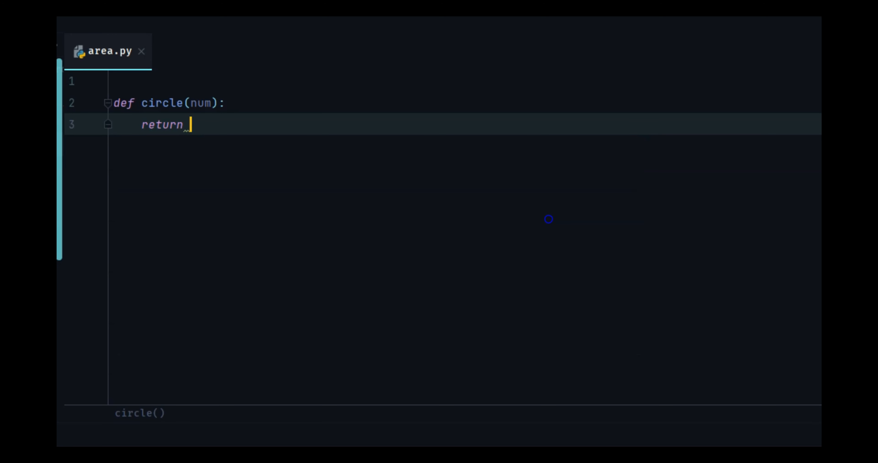
type("3.1")
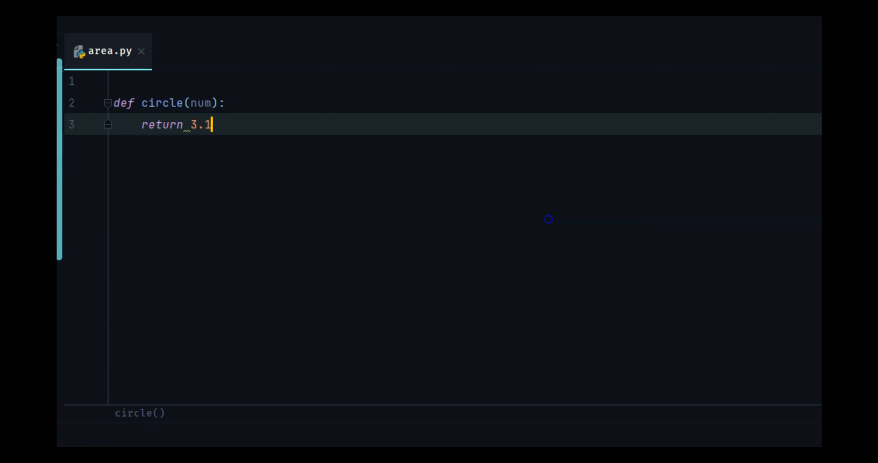
type("4 *")
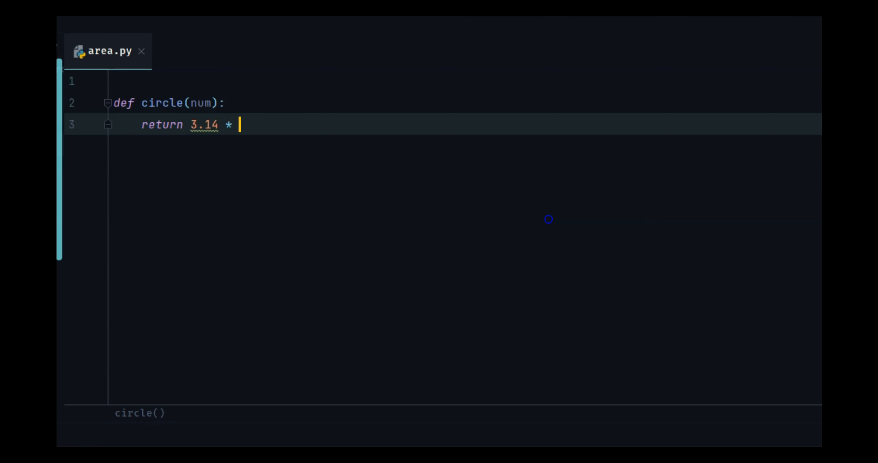
type("num * num")
type("def")
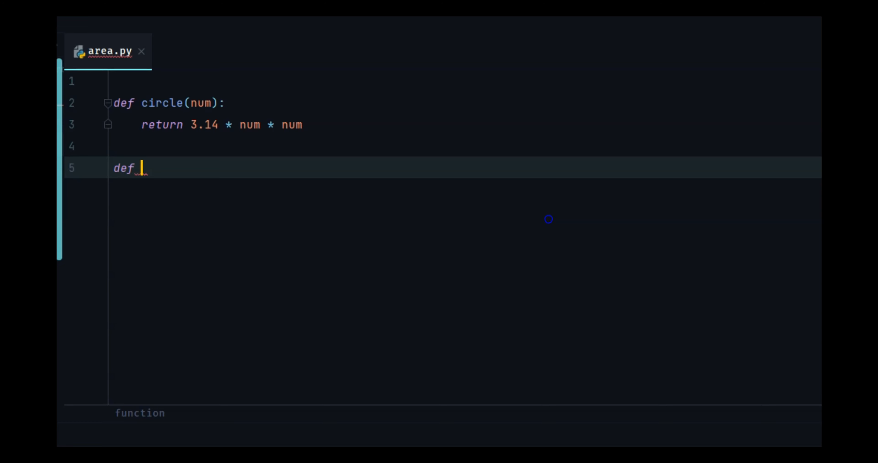
Step: Define square(num) returning num * num
type("square*num):")
type("ret")
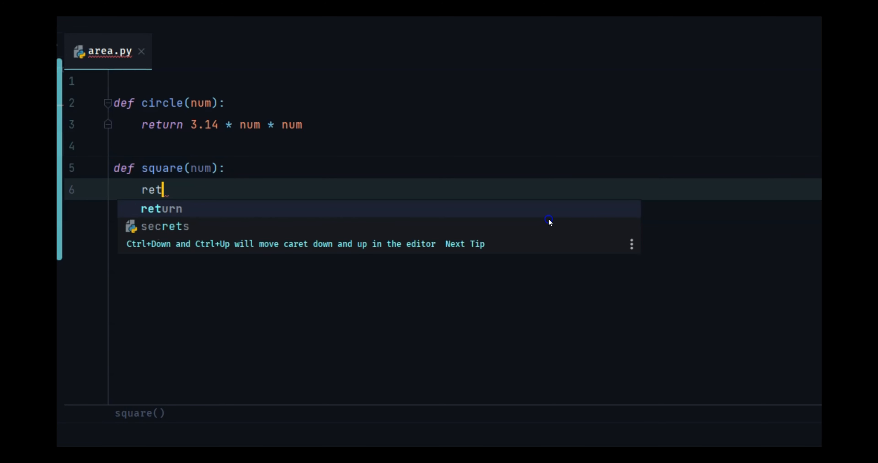
type("urn num")
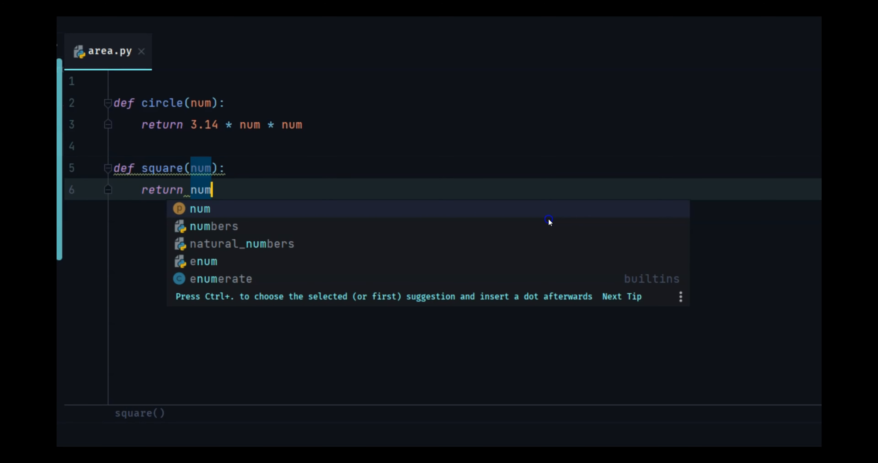
type("* num")
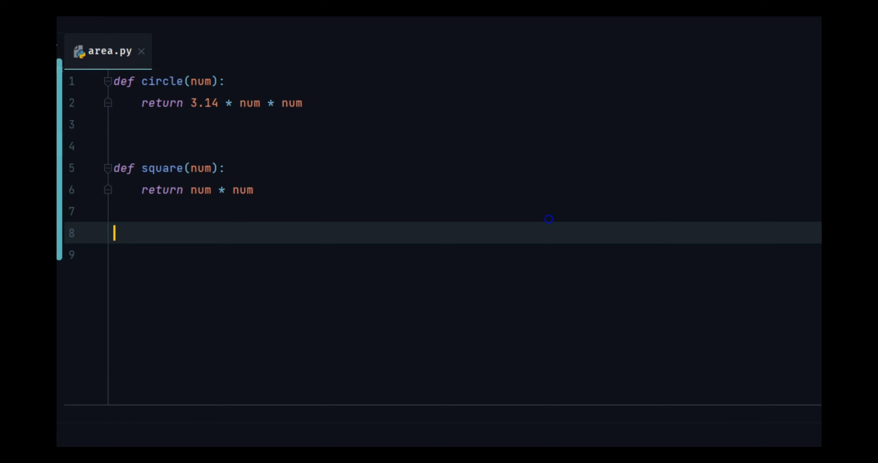
Step: Read a number from input and compute area_circle and area_square from it
type("number = int(input(\"Enter a number for area of square and c")
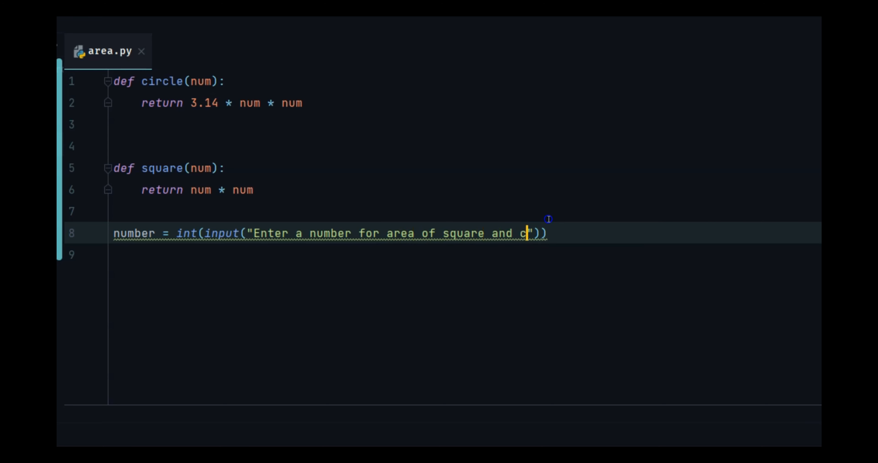
type("ircle:")
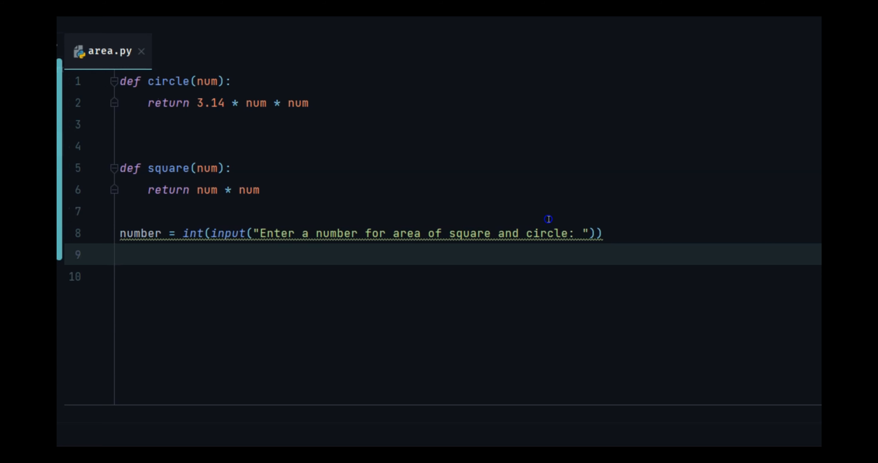
type("area_cir")
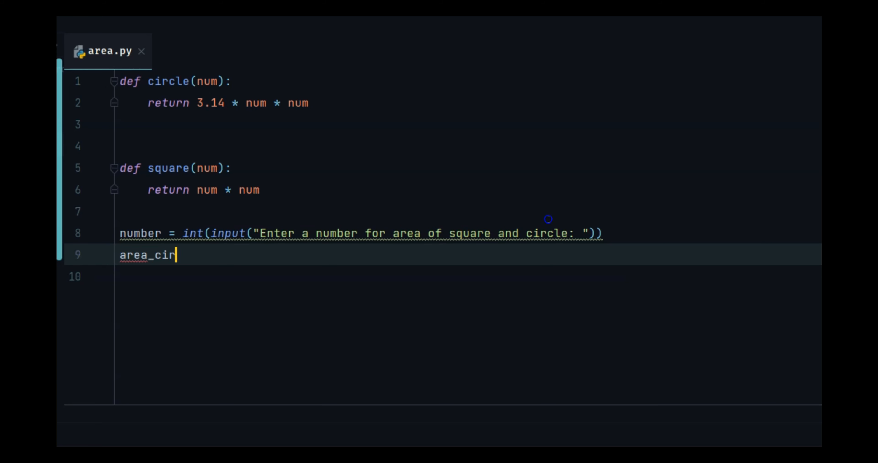
type("cle = c")
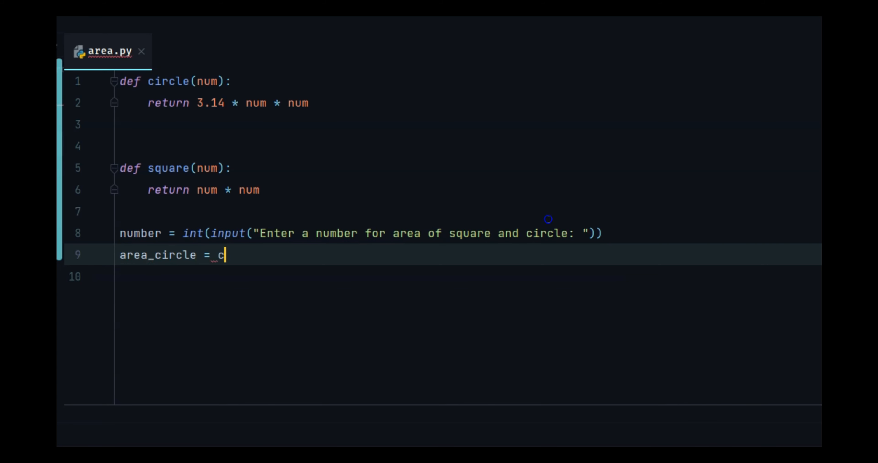
type("ircle()")
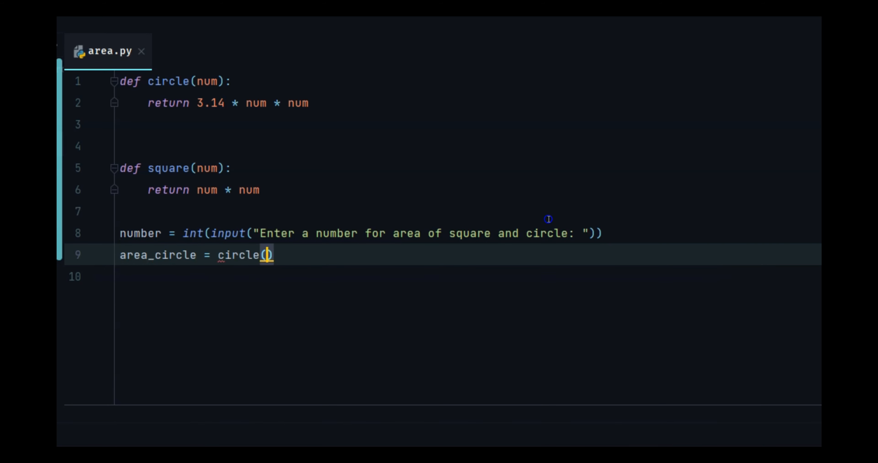
type("number")
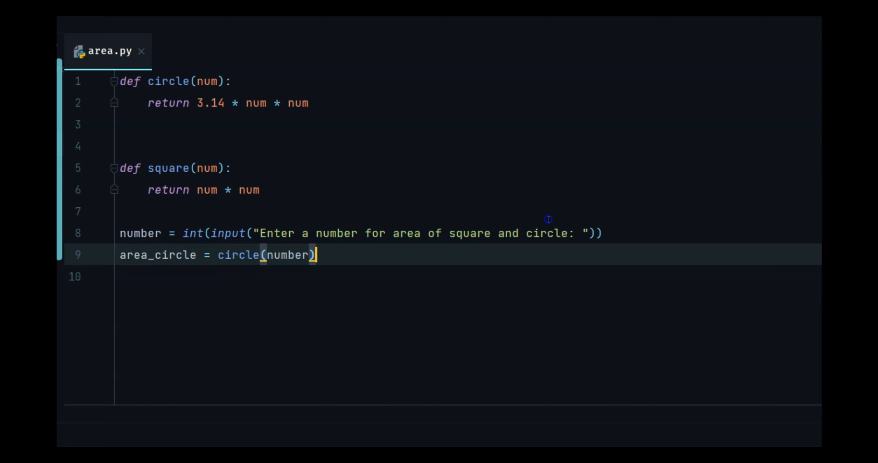
type("area_")
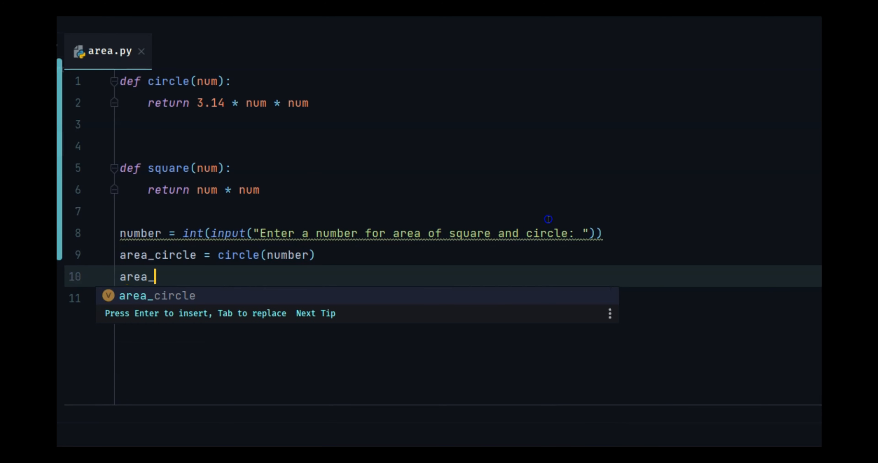
type("square = circl")
left_click(442, 298)
type("print(f\"Are of ")
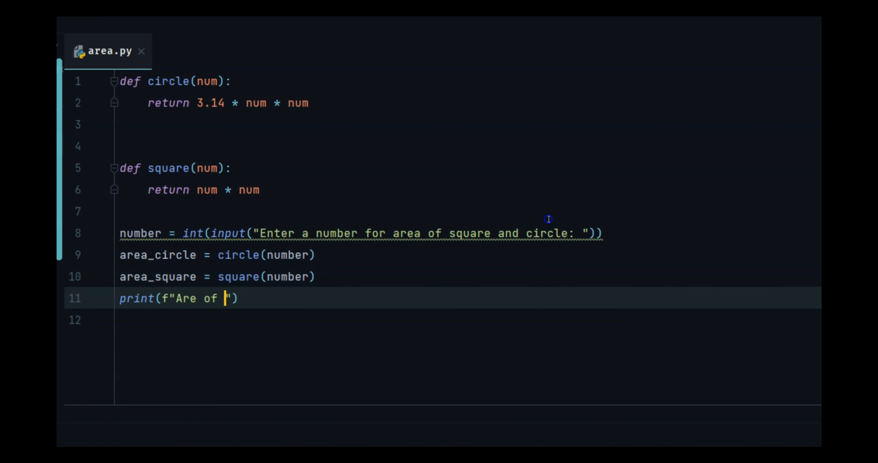
Step: Print the circle area, duplicate the line and change it to print area_square
type("circle is {}")
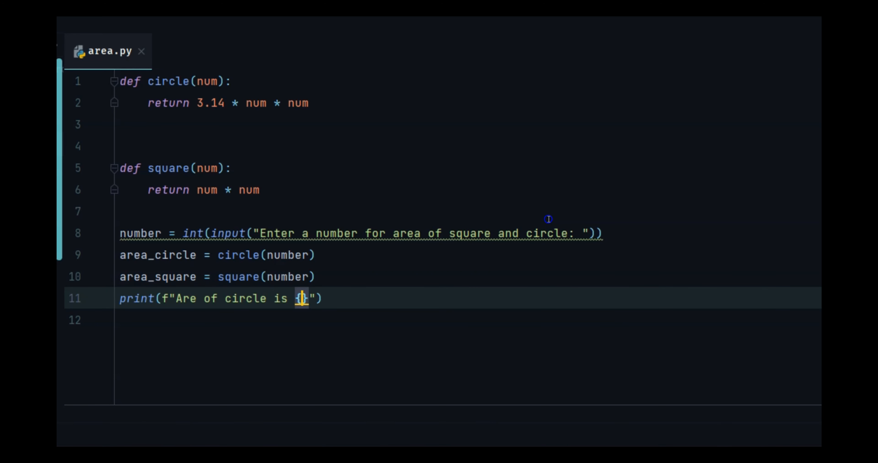
type("area_circle")
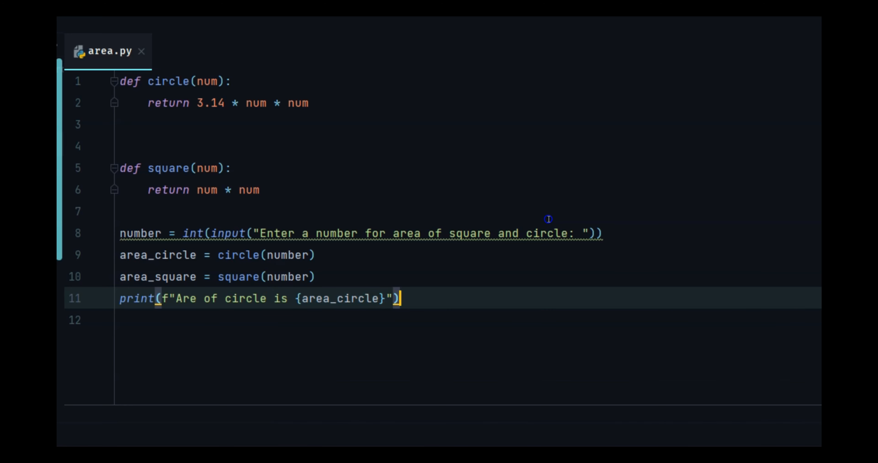
key("Shift+Alt+Down")
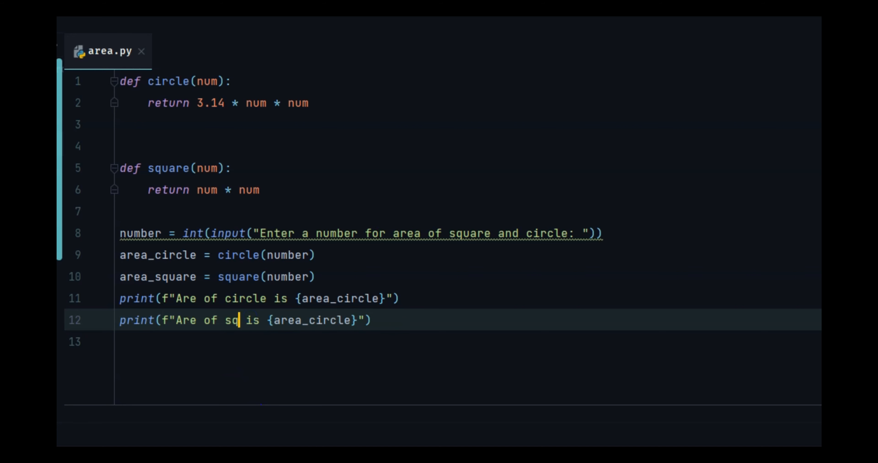
type("uare")
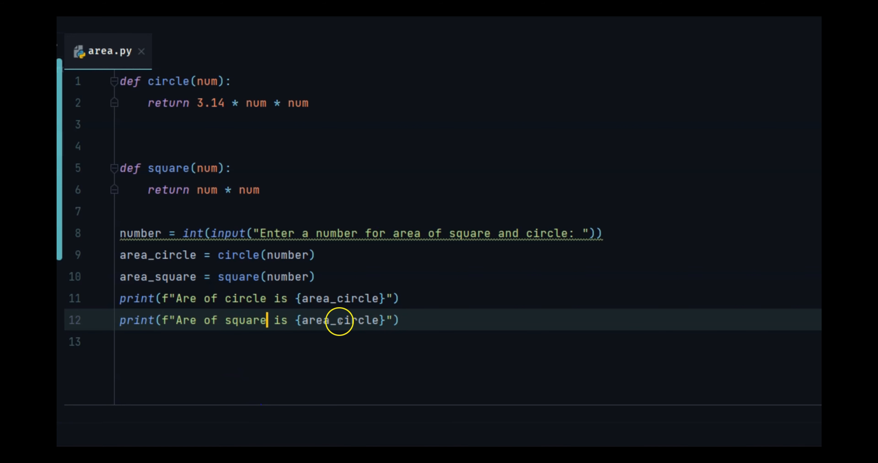
type("area_square")
type("1")
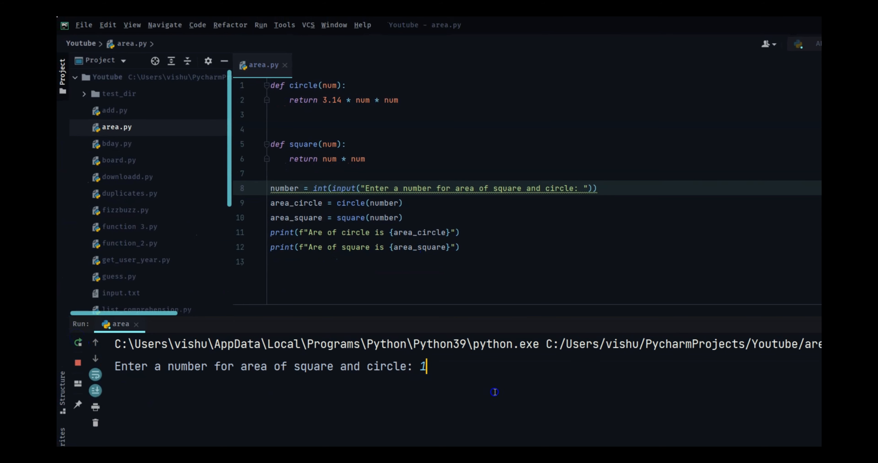
Step: Run area.py with 10 to get circle 314.0 and square 100, then rerun after the typo fix
type("0")
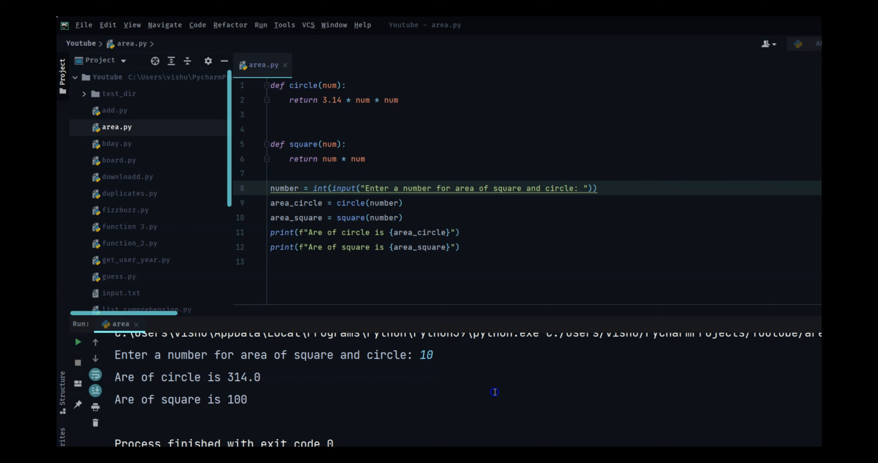
mouse_move(292, 402)
type("a")
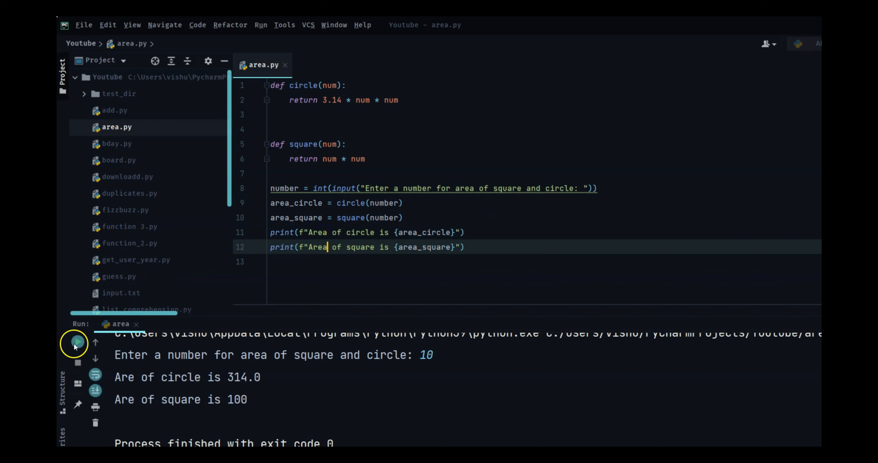
left_click(75, 344)
type("fdsfsd")
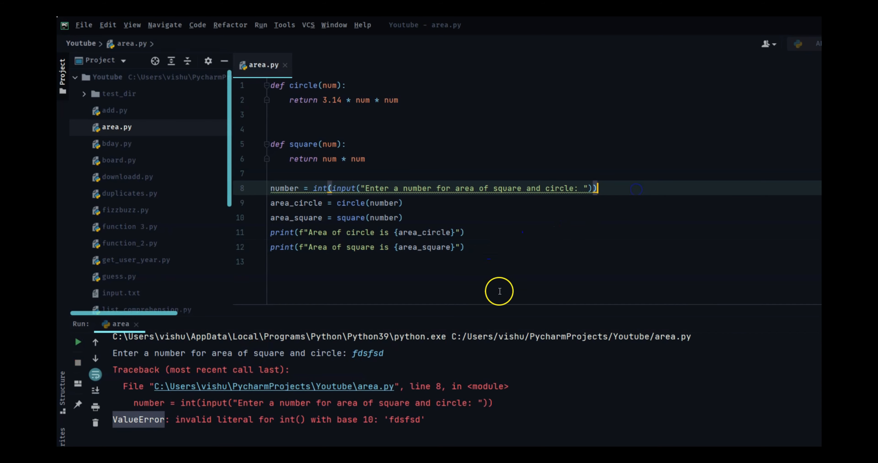
Step: Add a blank line below the input line in area.py
key("enter")
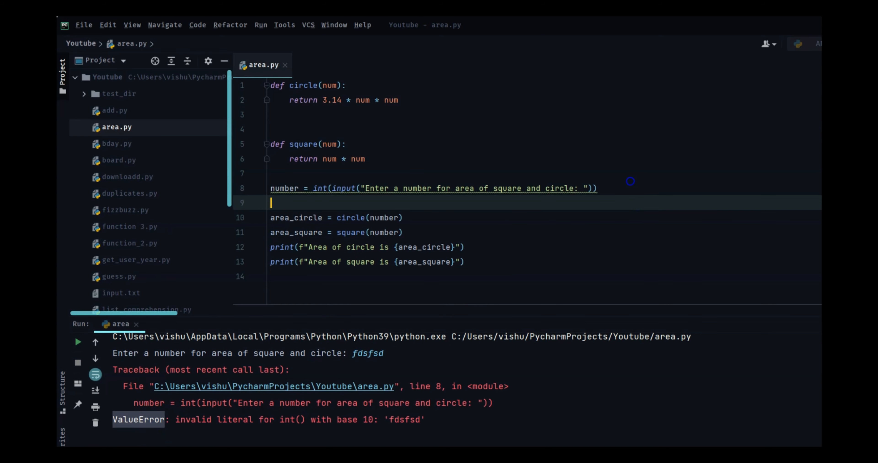
Step: Wrap the calculations in try with except ValueError printing "Exception -- please enter numbers!!", then rerun
type("try:")
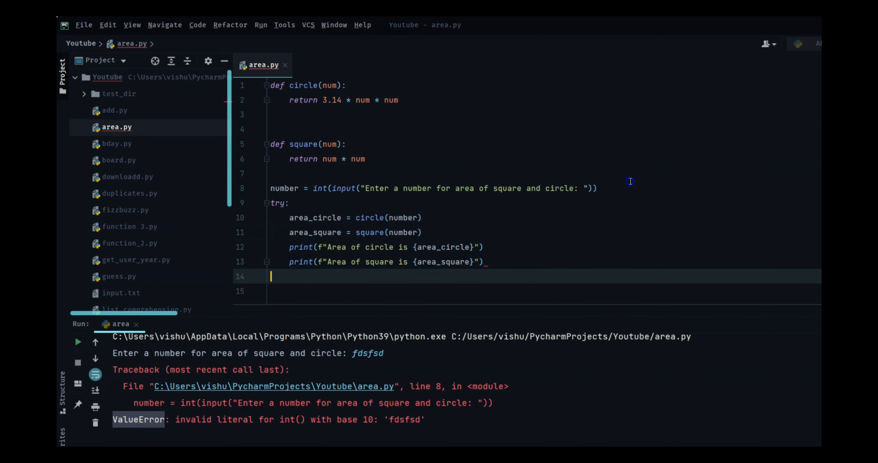
type("except")
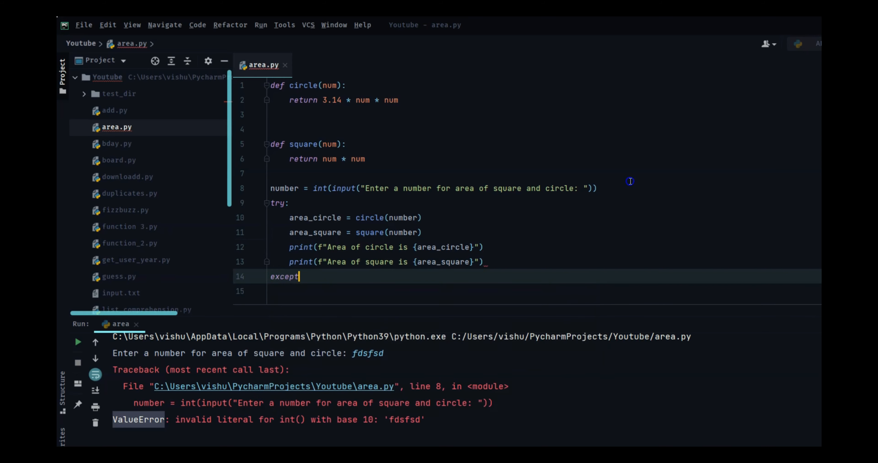
type("ValueError:")
left_click(544, 292)
type("print(\"Exception -- please enter nu")
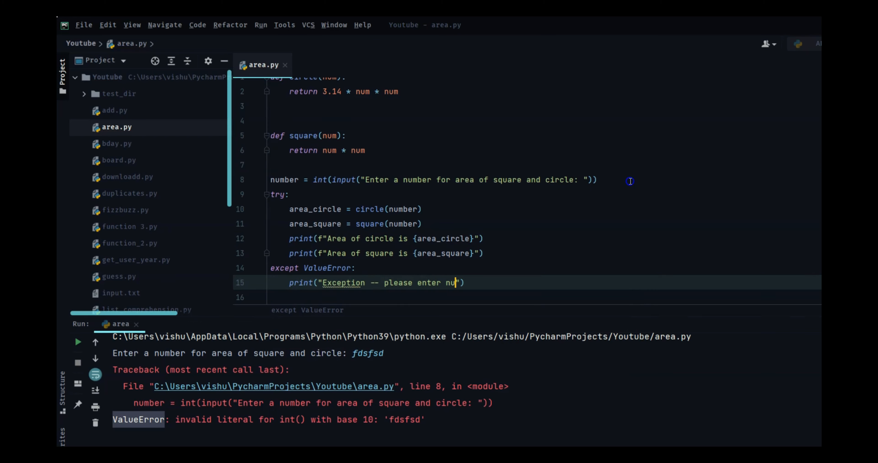
type("mbers!!")
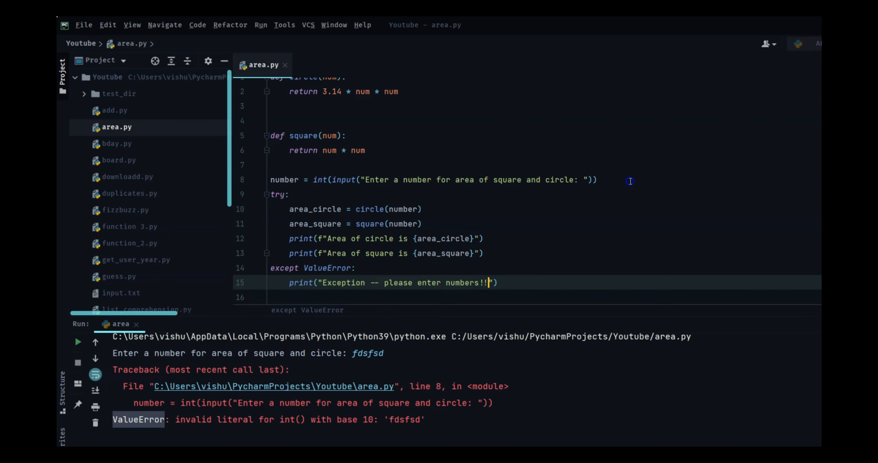
left_click(93, 343)
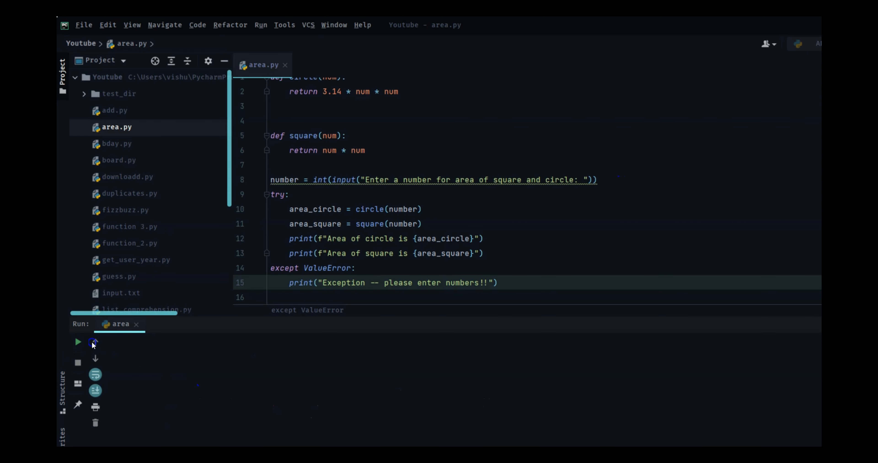
mouse_move(136, 357)
type("fdsfsdfsd")
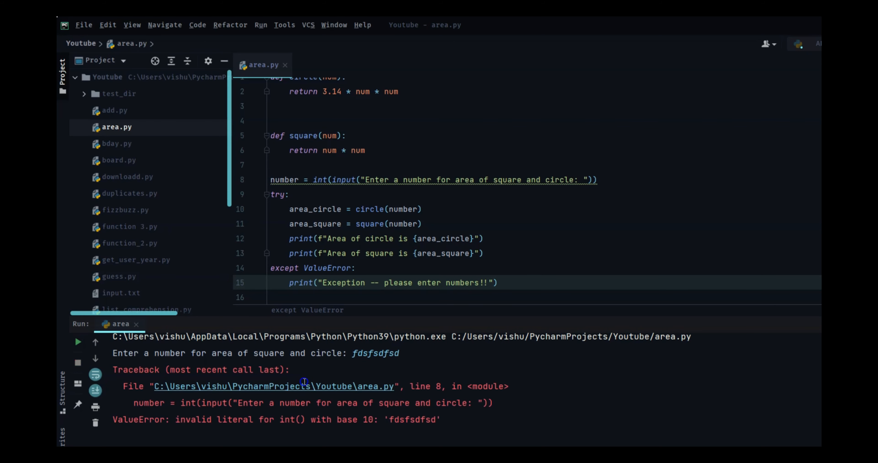
mouse_move(377, 442)
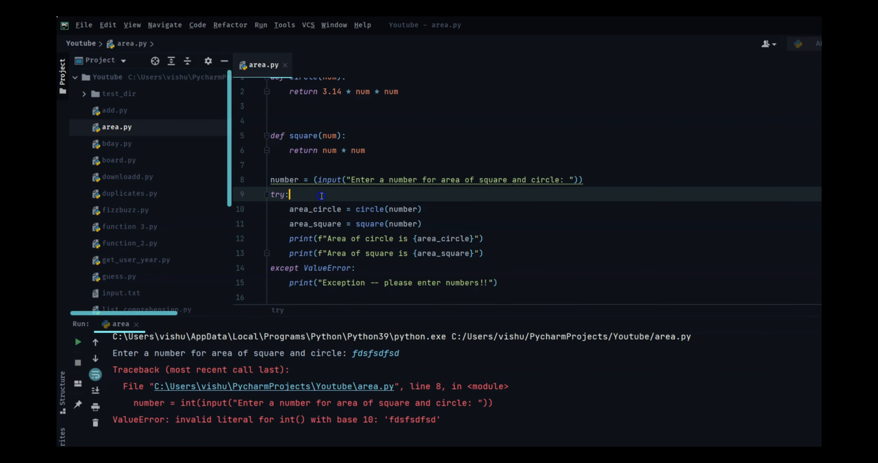
Step: Add number = int(number) as the first line inside the try block
type("number = int(number")
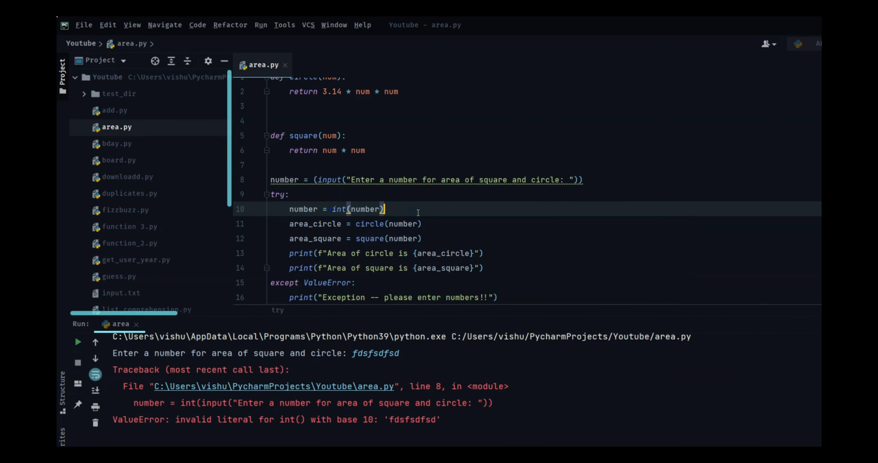
mouse_move(434, 236)
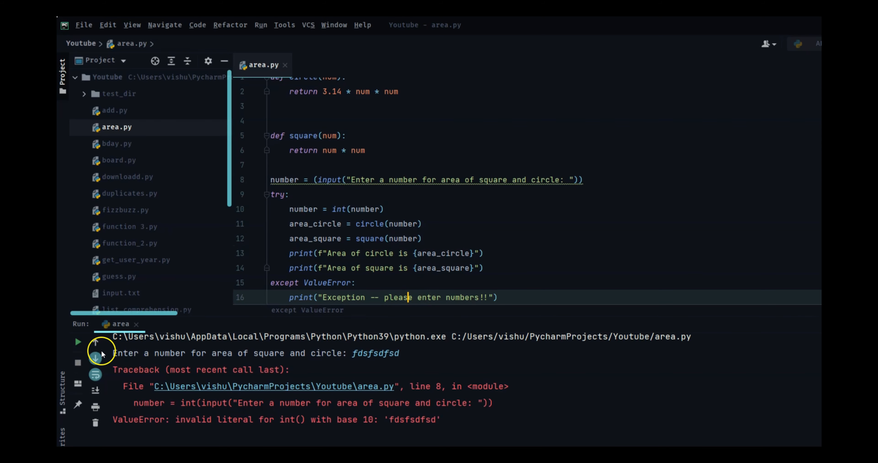
Step: Rerun with non-numeric input so the console shows the friendly exception message and exit code 0
left_click(78, 342)
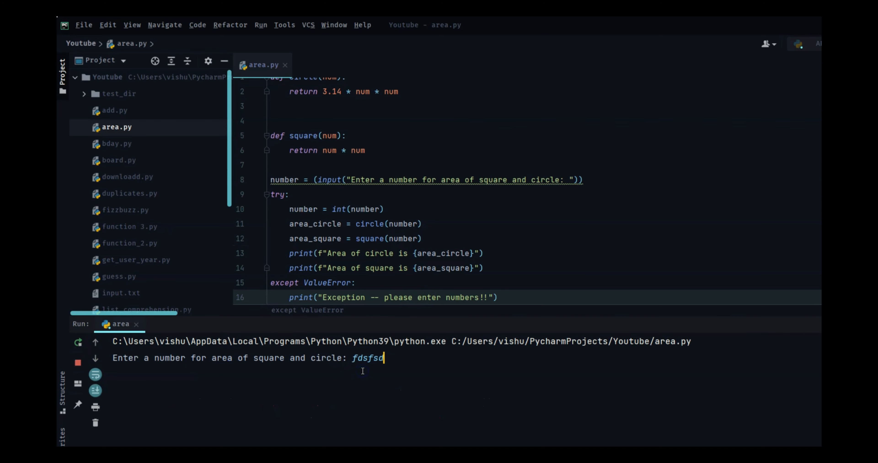
key("enter")
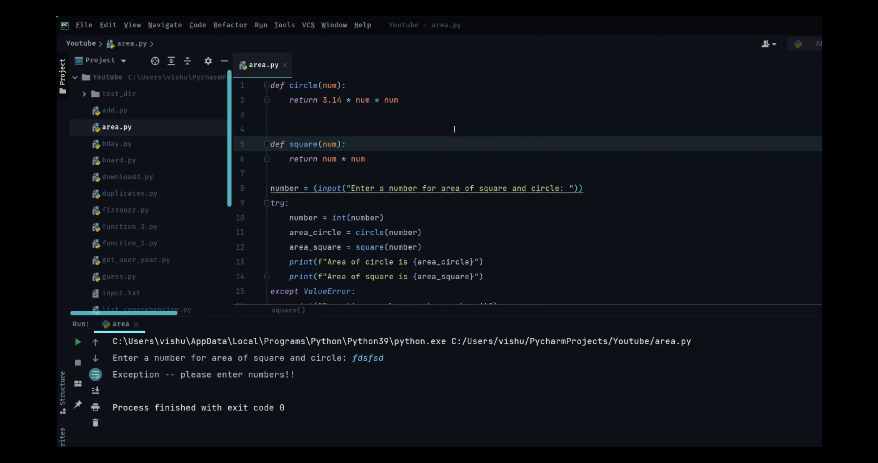
double_click(304, 144)
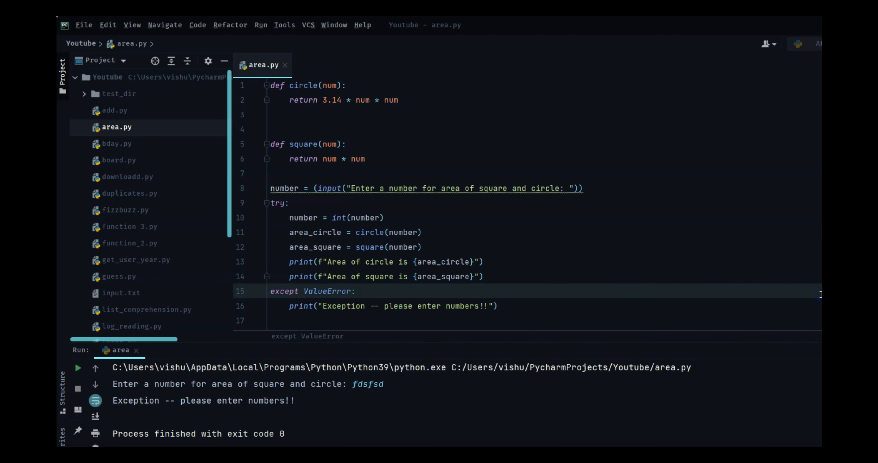
left_click(355, 291)
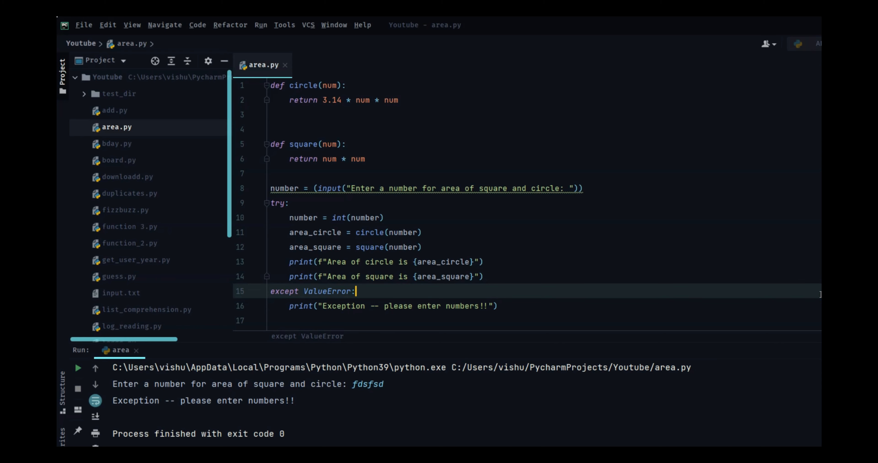